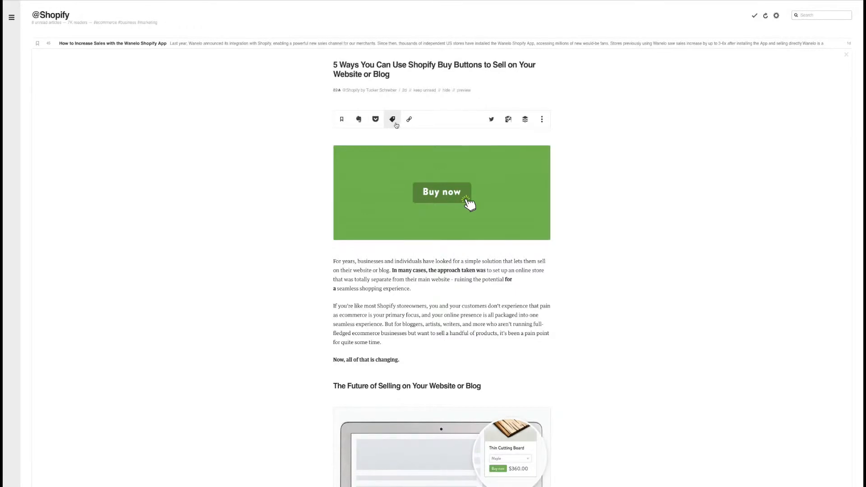
{"action": "mouse_move", "coordinate": [491, 119]}
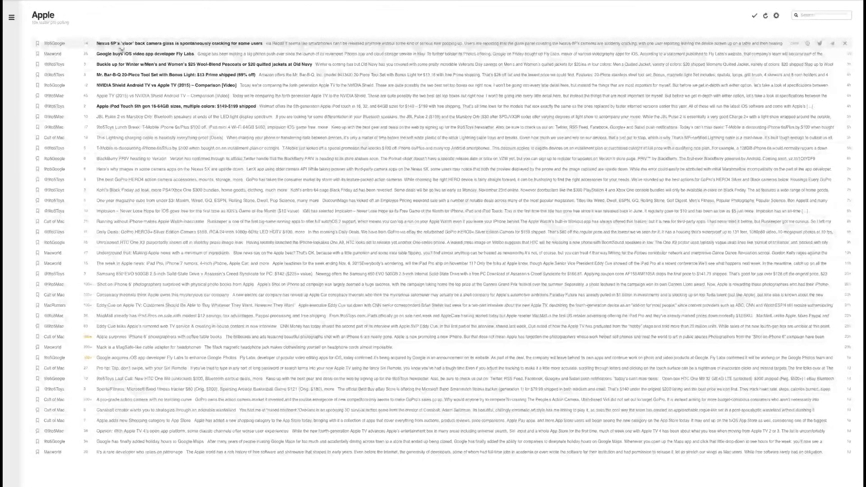
Open the Apple feed's 'Google buys iOS video app developer Fly Labs' article and read to the end
{"action": "left_click", "coordinate": [221, 53]}
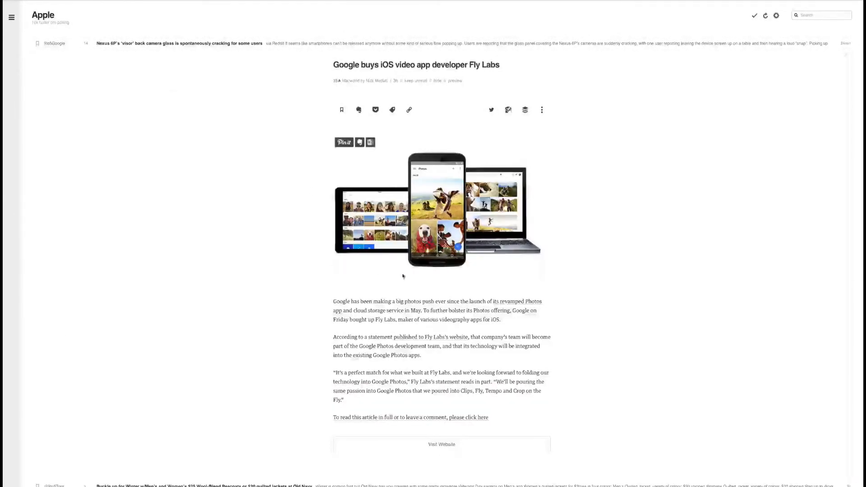
{"action": "scroll", "scroll_direction": "down", "scroll_amount": 3}
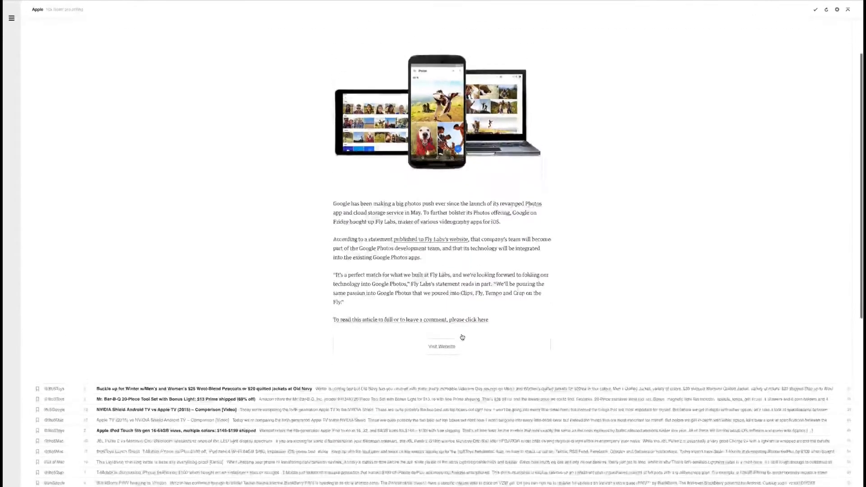